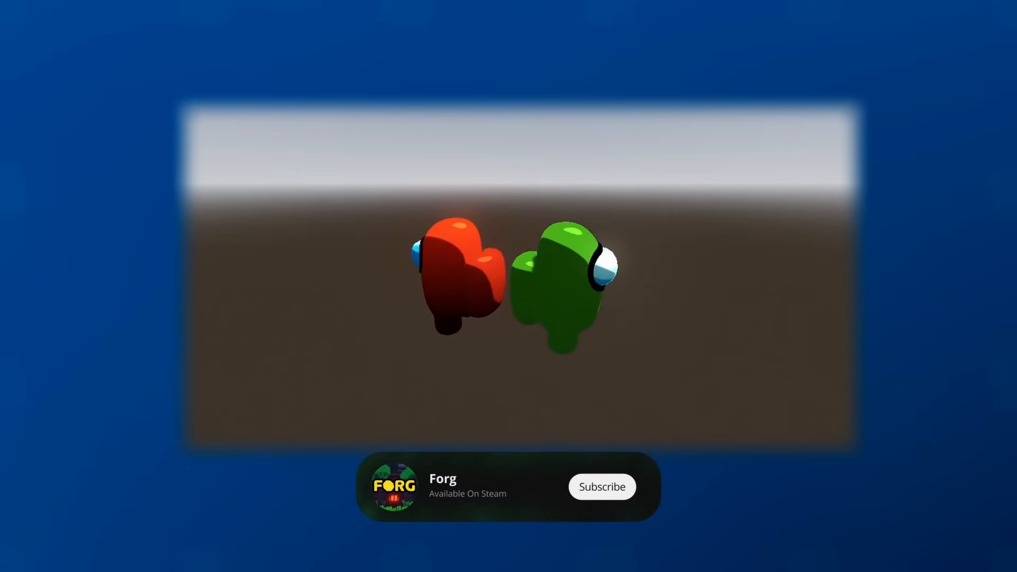
Give Object_5_001 under among_us_green a new StandardMaterial3D override with green albedo.
{"action": "left_click", "coordinate": [600, 486]}
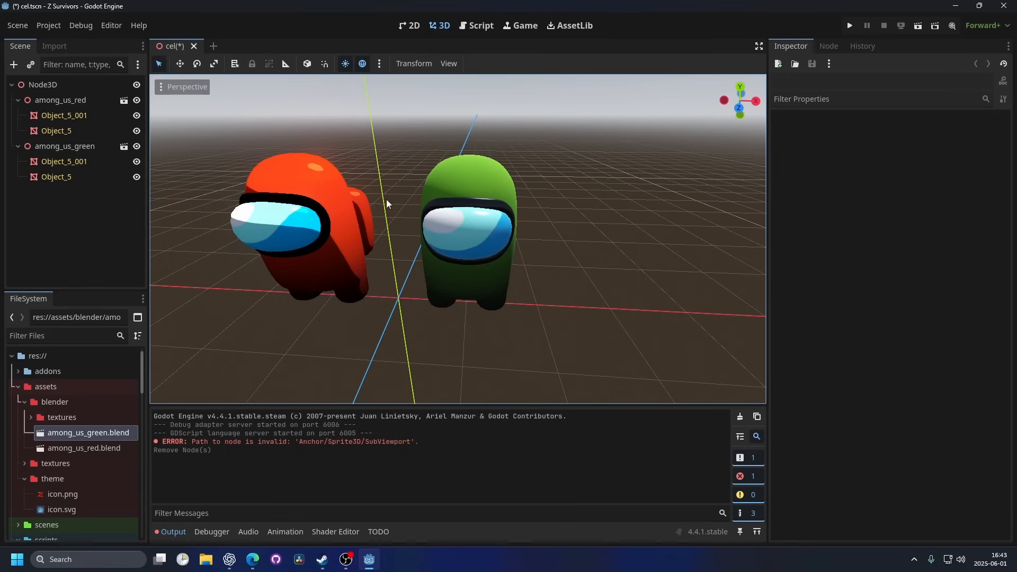
{"action": "left_click", "coordinate": [64, 161]}
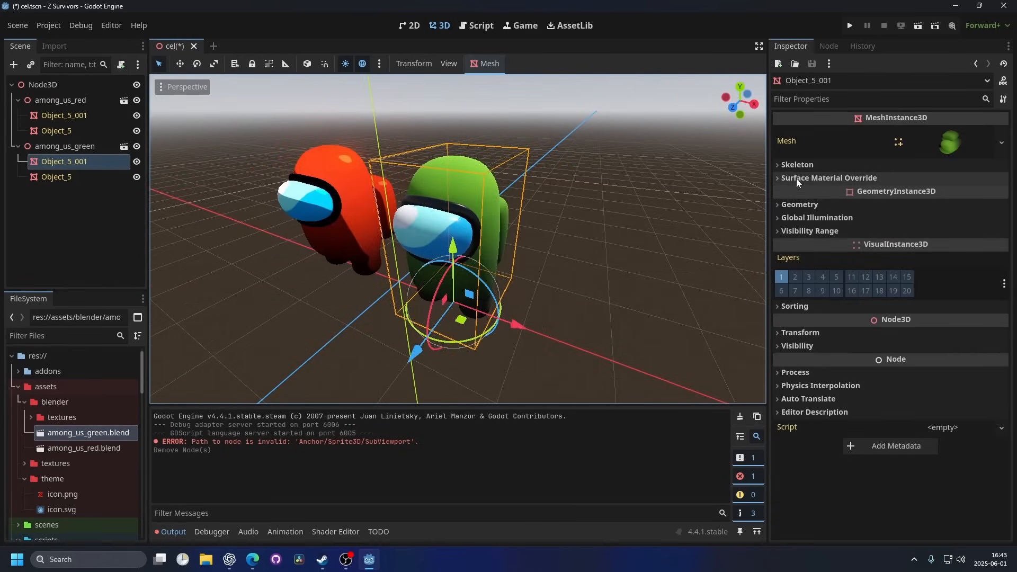
{"action": "left_click", "coordinate": [829, 178]}
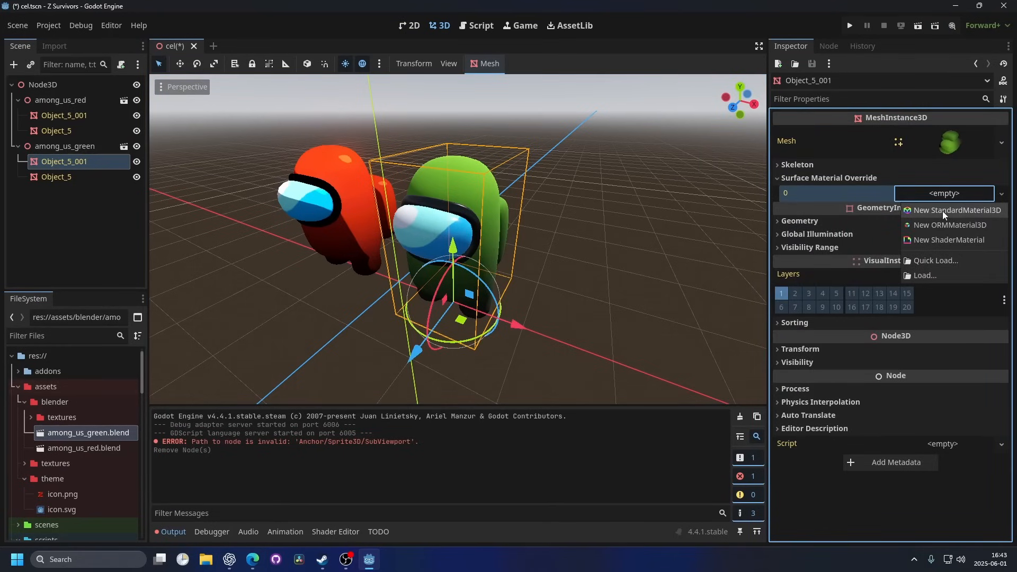
{"action": "left_click", "coordinate": [955, 210]}
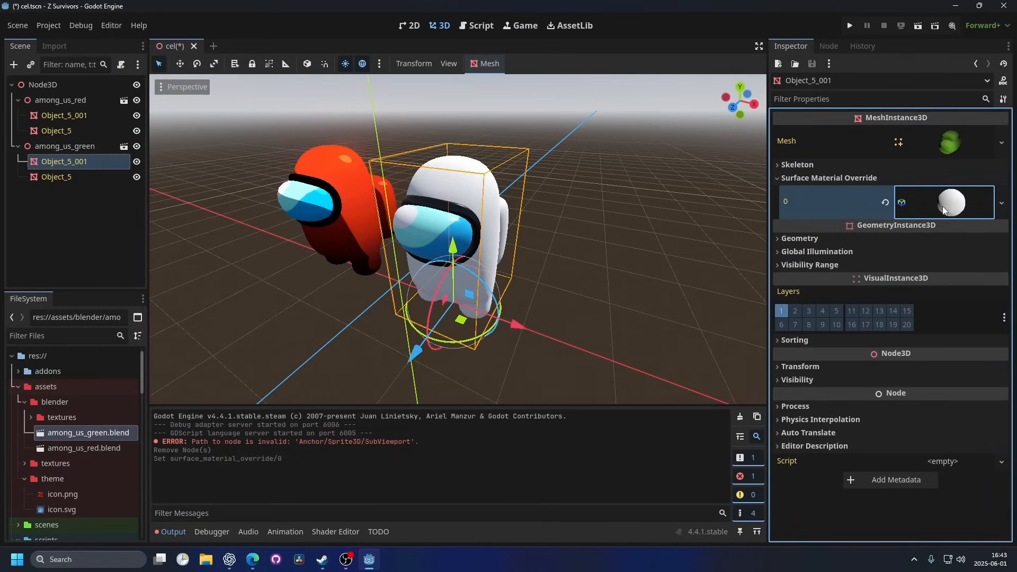
{"action": "left_click", "coordinate": [950, 201]}
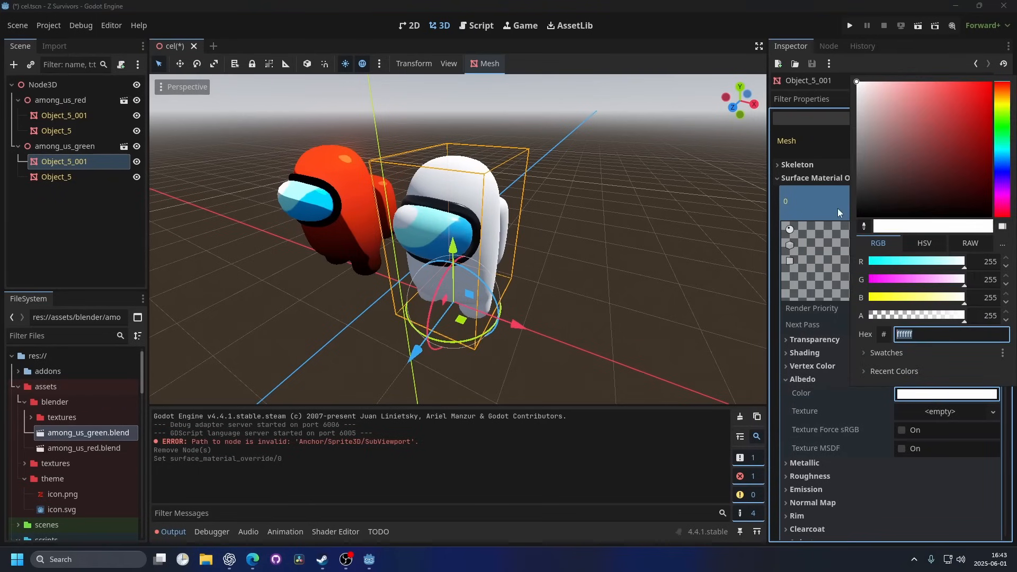
{"action": "left_click", "coordinate": [986, 161]}
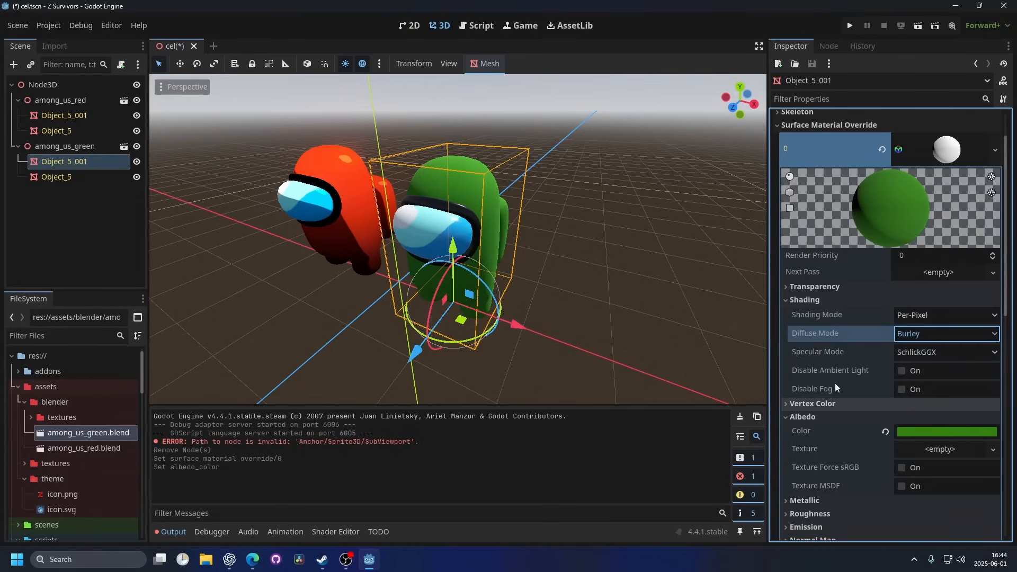
Set the body material's Diffuse Mode and Specular Mode both to Toon.
{"action": "left_click", "coordinate": [945, 333]}
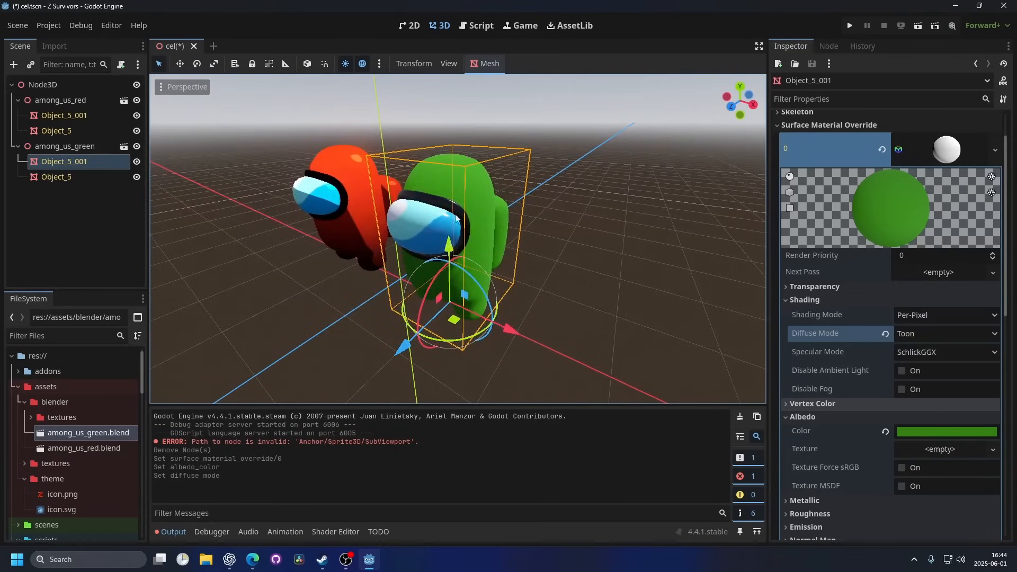
{"action": "mouse_move", "coordinate": [434, 296]}
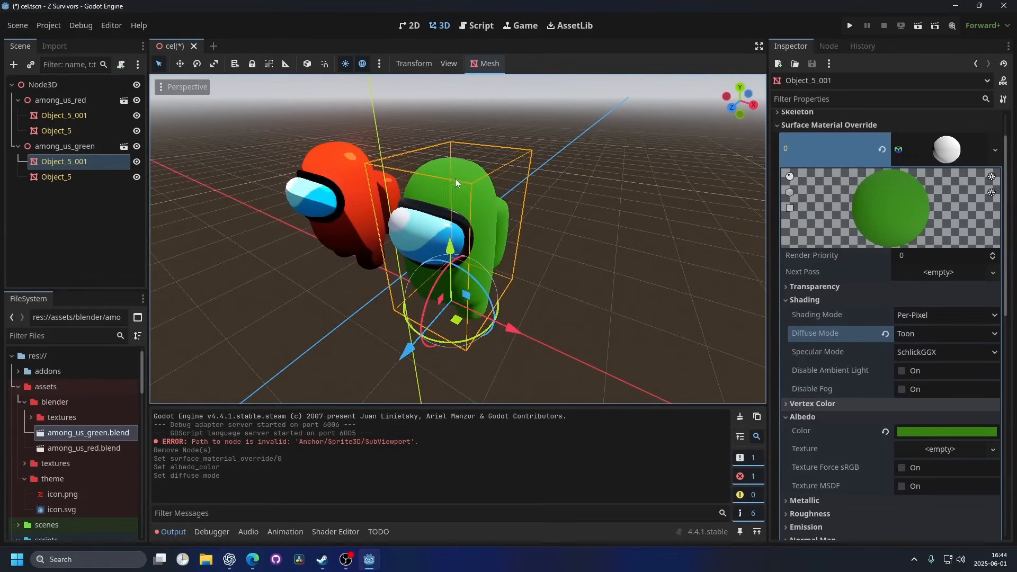
{"action": "left_click", "coordinate": [946, 352]}
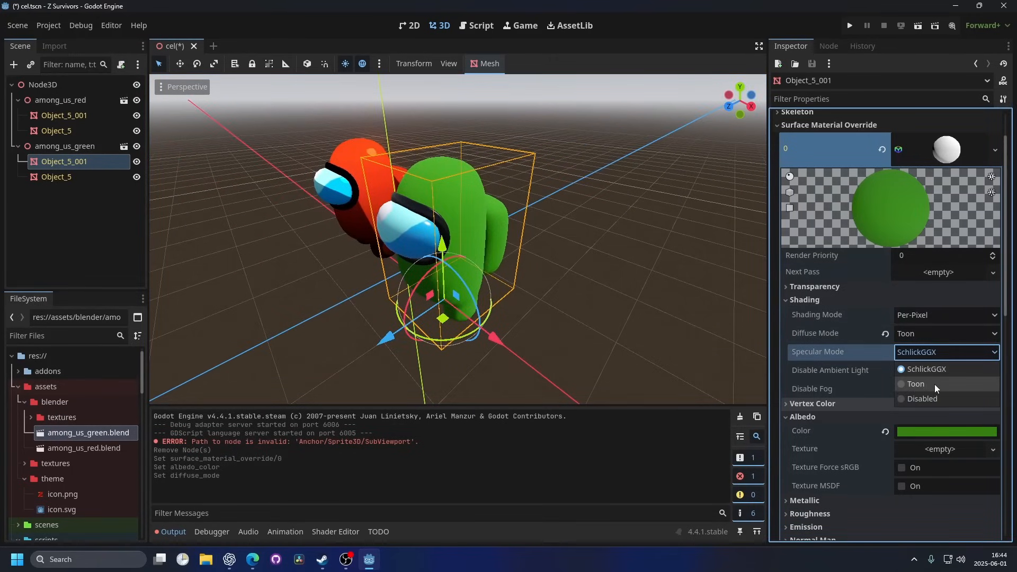
{"action": "left_click", "coordinate": [914, 383]}
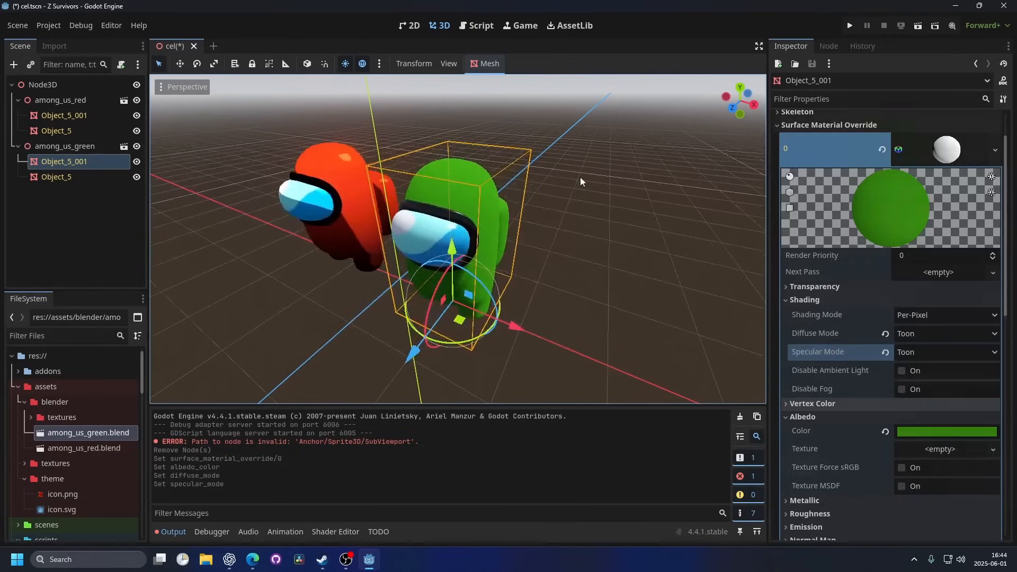
{"action": "scroll", "scroll_direction": "down", "scroll_amount": 3}
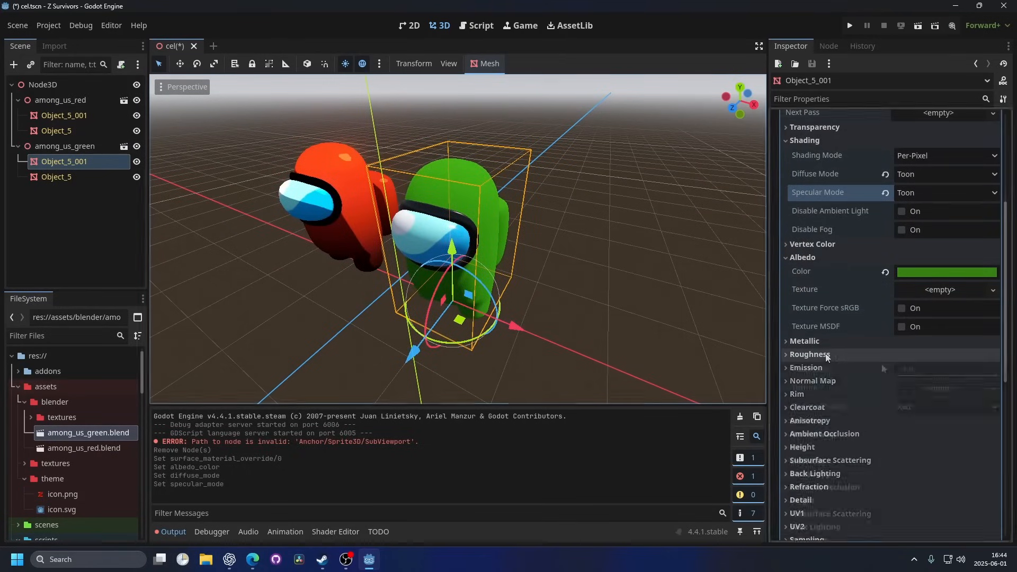
Set Roughness to 0.0, compare default shading, and return Diffuse and Specular to Toon.
{"action": "left_click", "coordinate": [809, 354]}
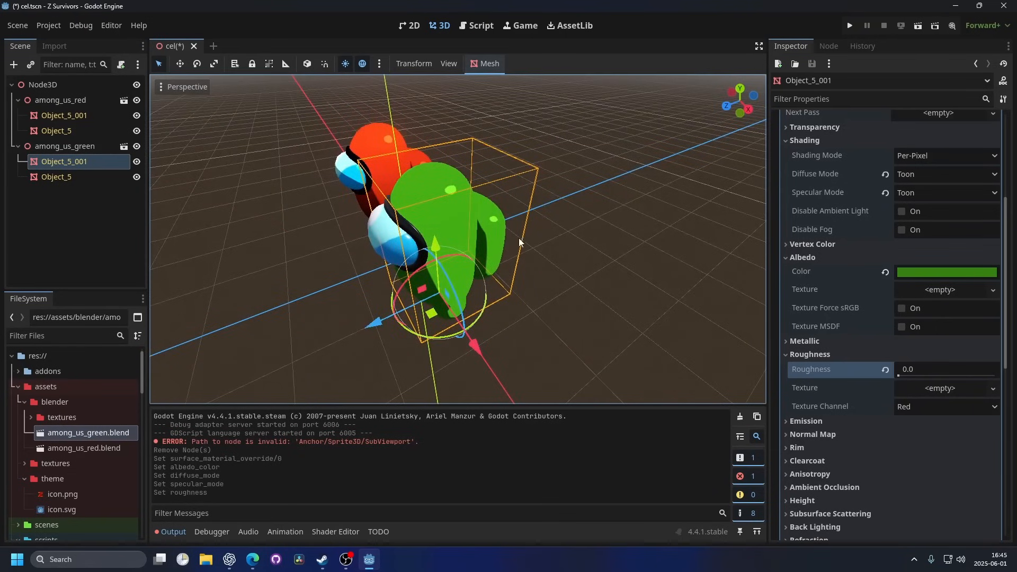
{"action": "scroll", "scroll_direction": "up", "scroll_amount": 3}
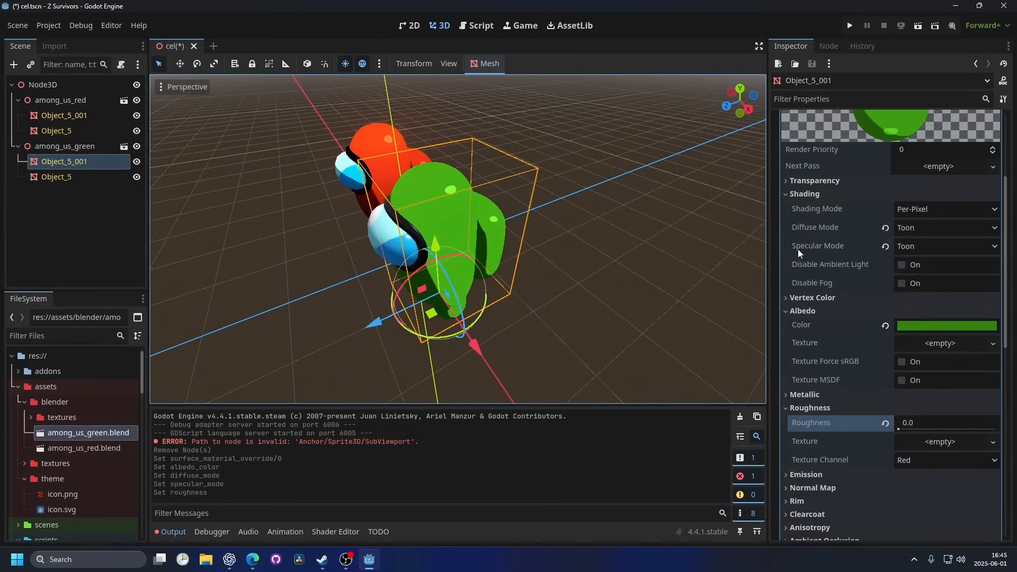
{"action": "left_click", "coordinate": [944, 245]}
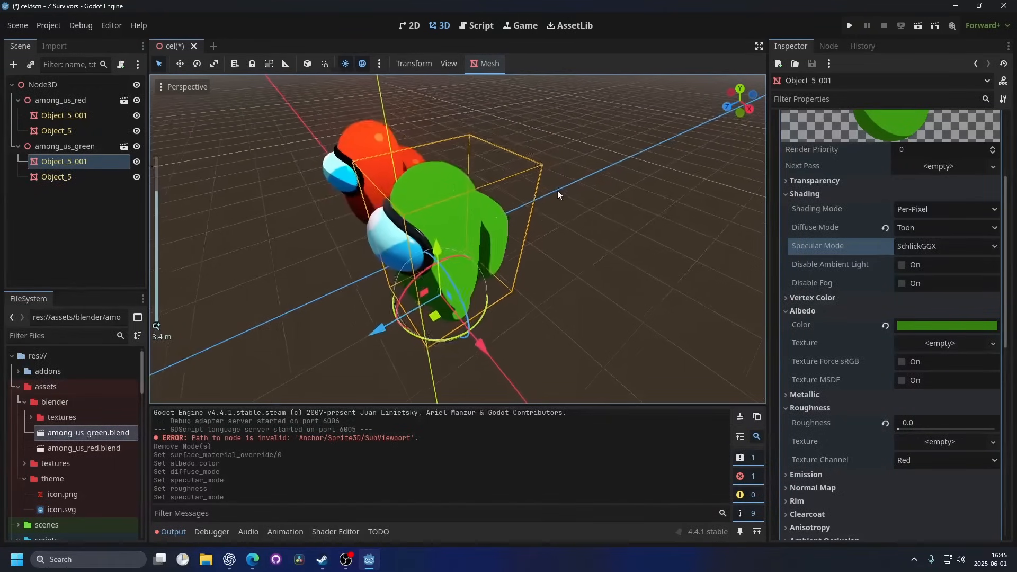
{"action": "left_click", "coordinate": [944, 227]}
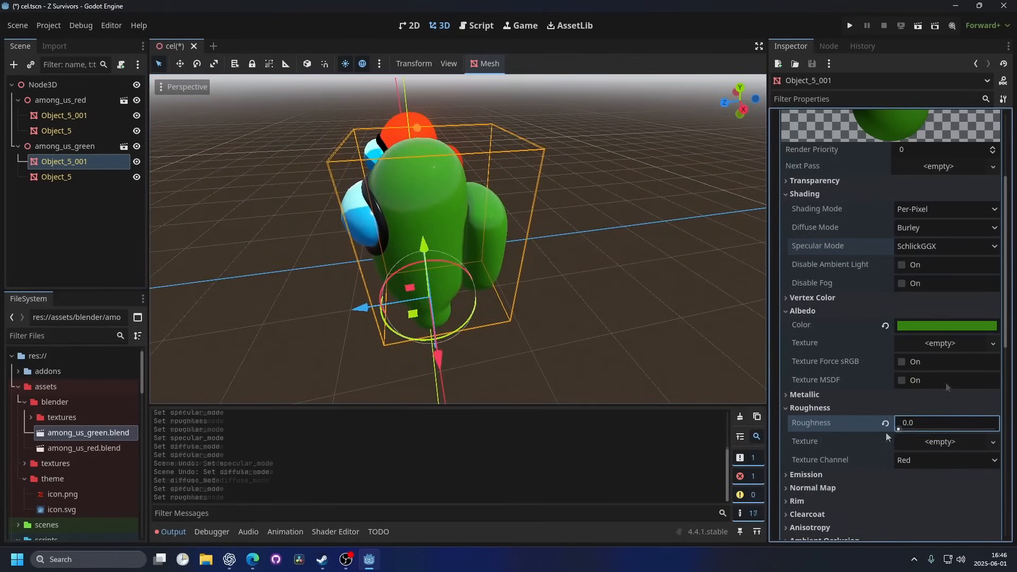
{"action": "left_click", "coordinate": [944, 246]}
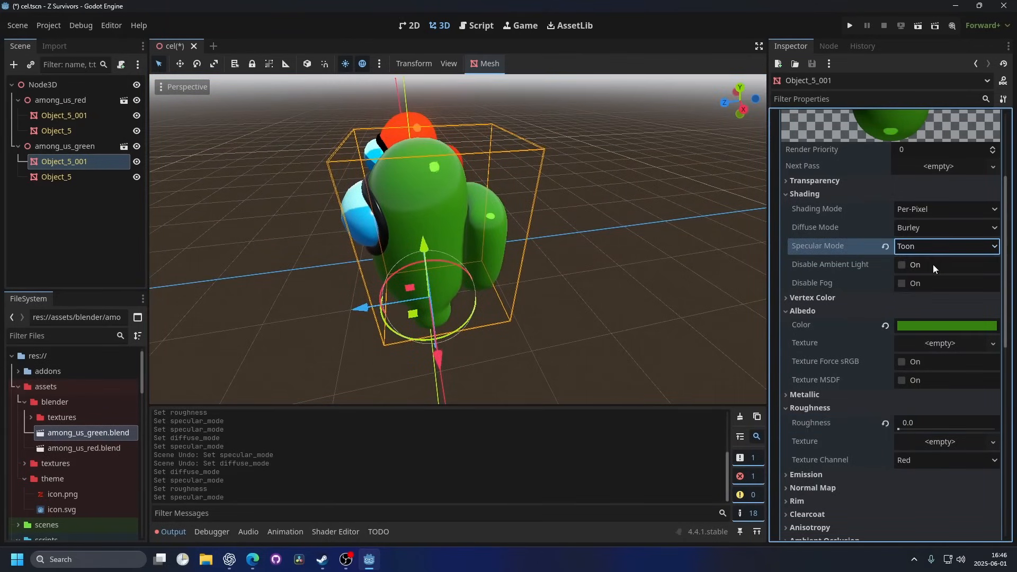
{"action": "left_click", "coordinate": [943, 227]}
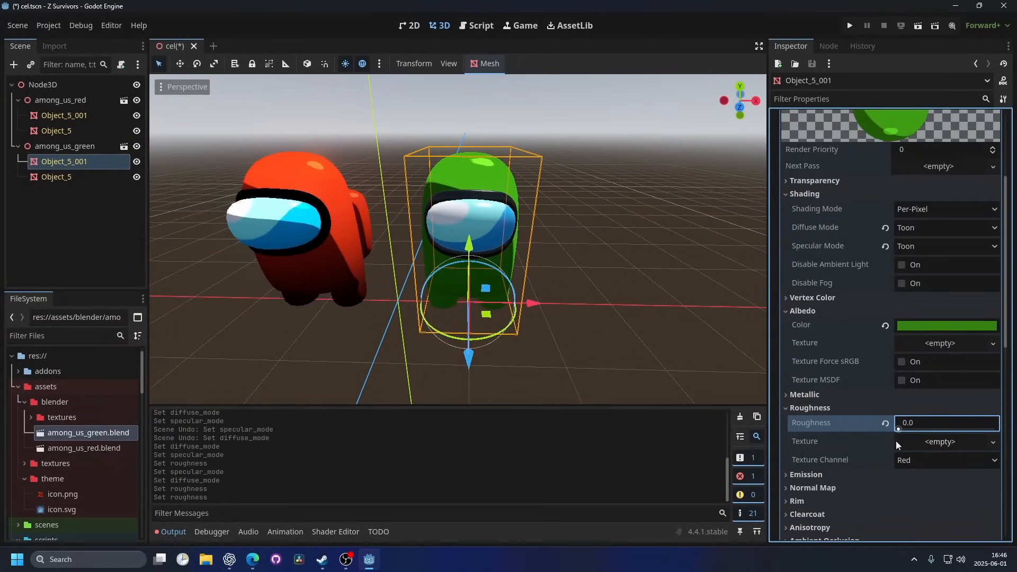
{"action": "mouse_move", "coordinate": [865, 441]}
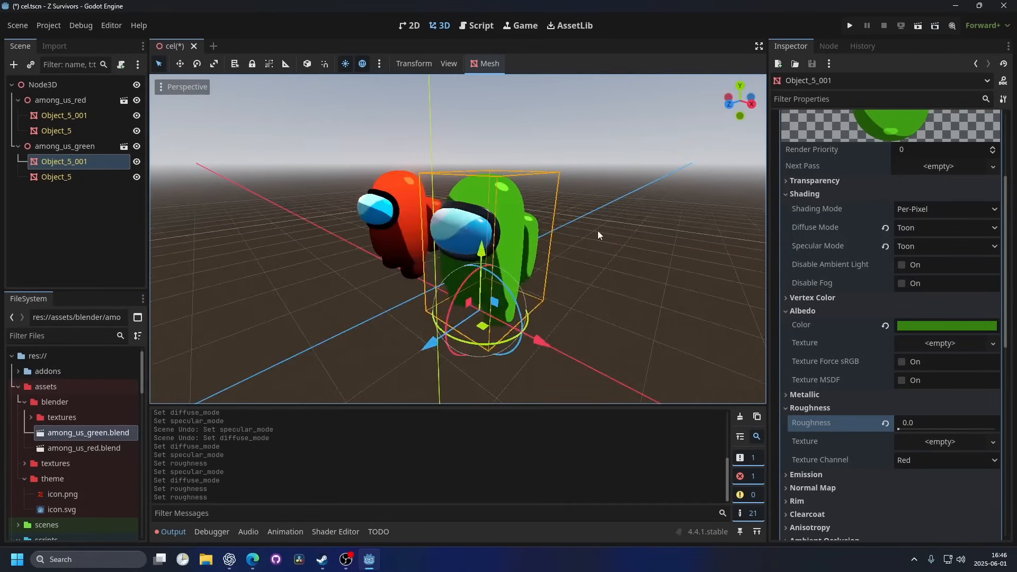
{"action": "left_click", "coordinate": [56, 177]}
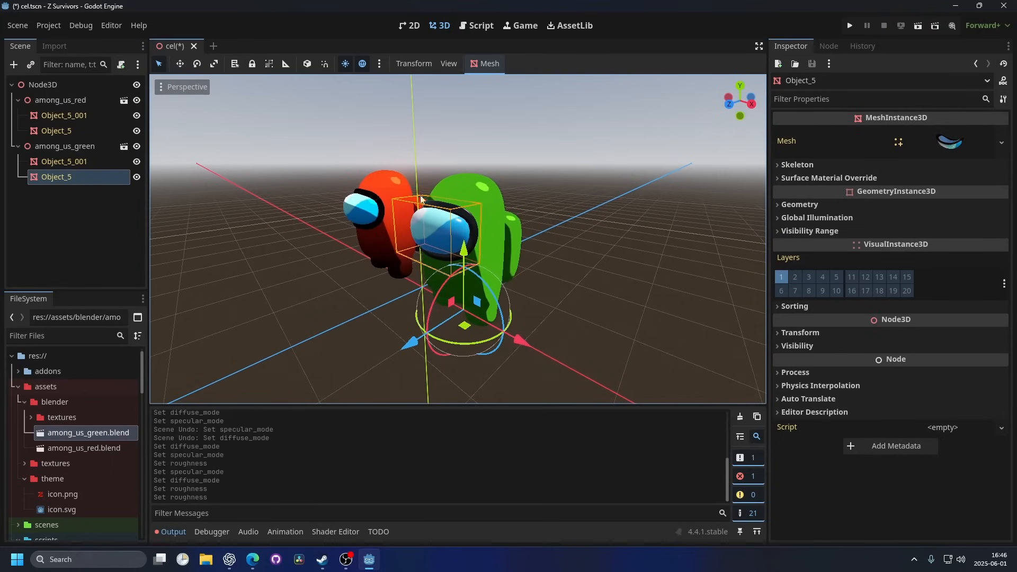
Make Object_5's mesh resource unique (recursive) so its surface material is editable.
{"action": "left_click", "coordinate": [786, 141]}
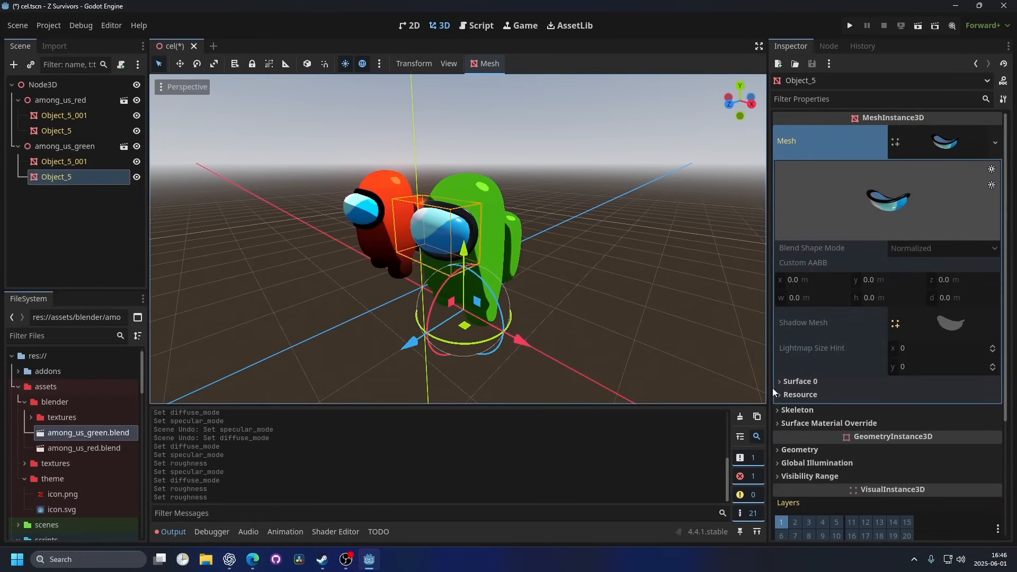
{"action": "left_click", "coordinate": [801, 381]}
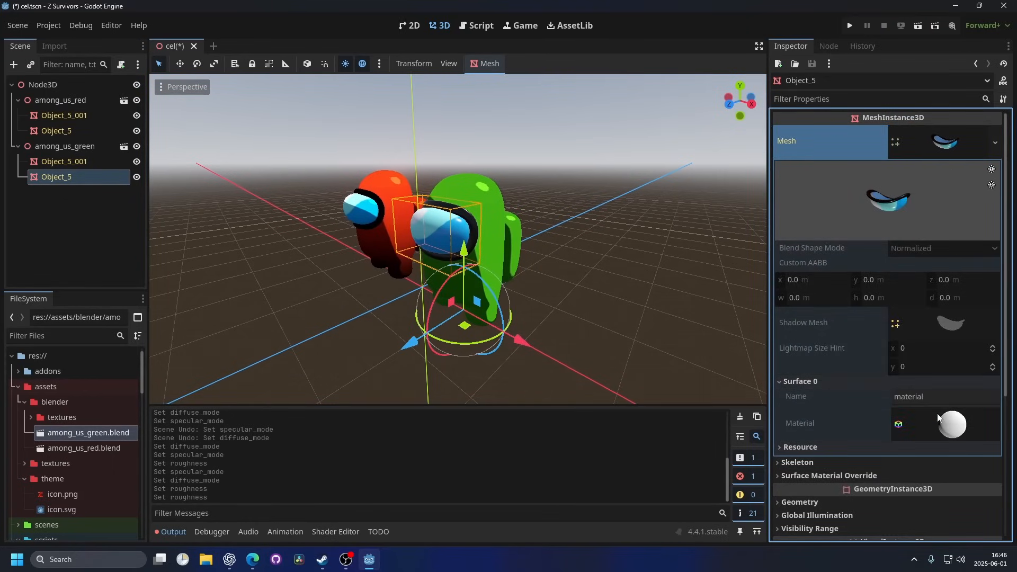
{"action": "left_click", "coordinate": [951, 424]}
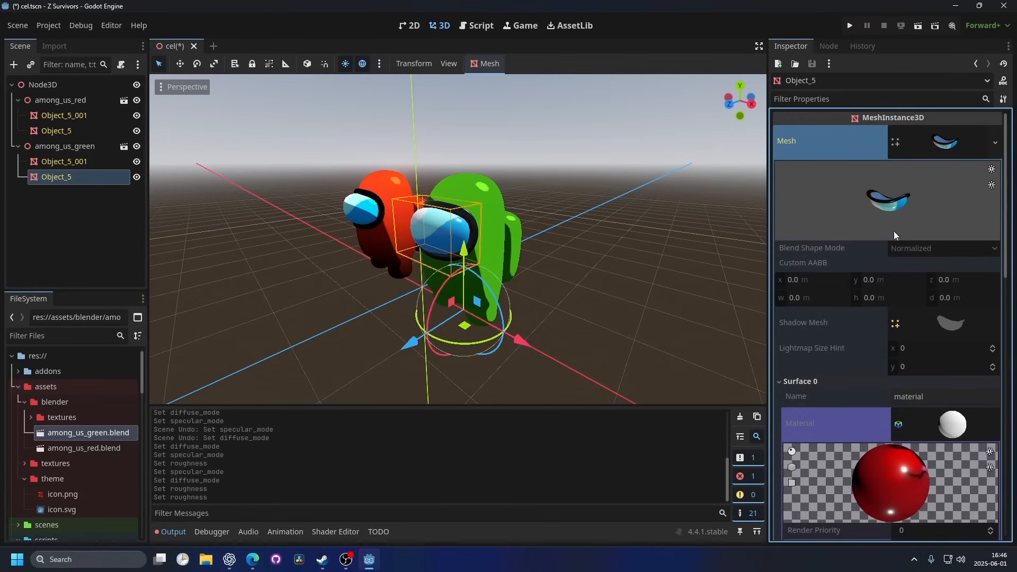
{"action": "left_click", "coordinate": [994, 141]}
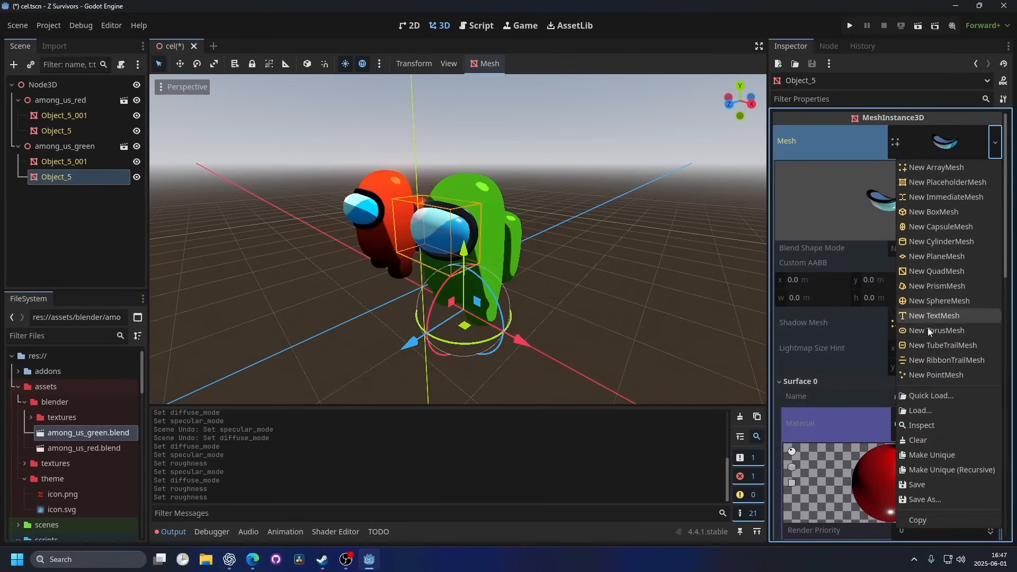
{"action": "left_click", "coordinate": [953, 469]}
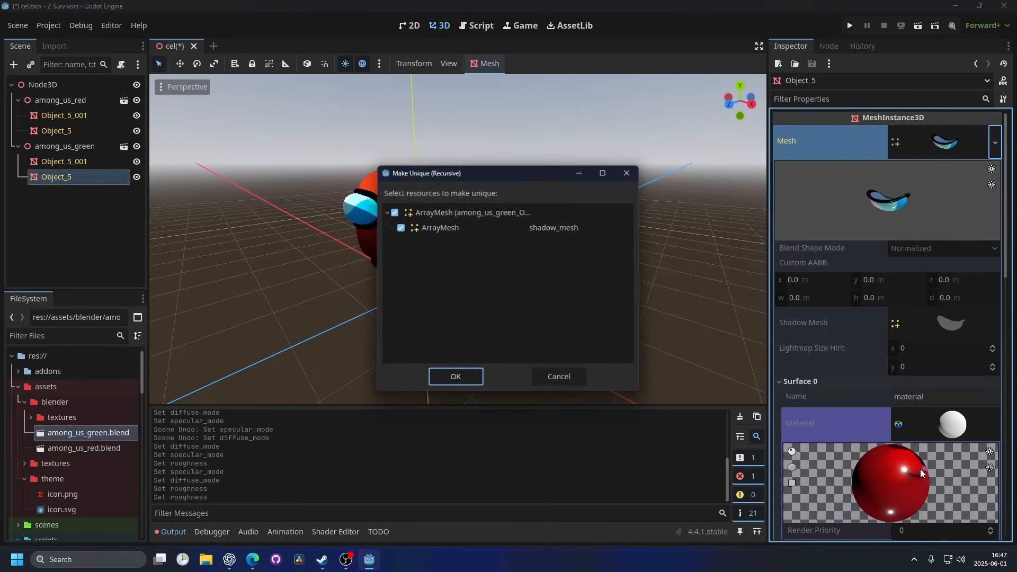
{"action": "left_click", "coordinate": [455, 376]}
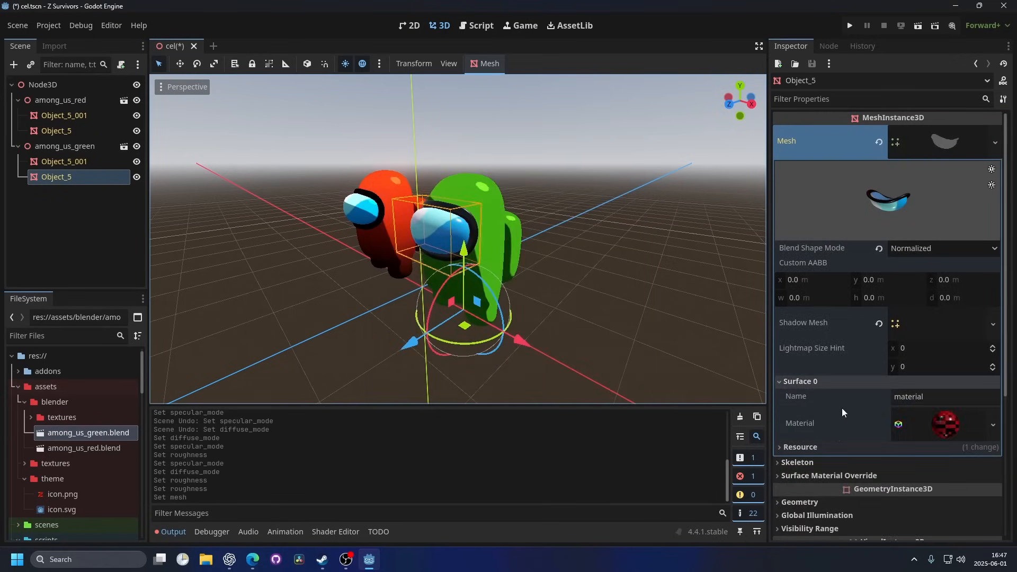
{"action": "scroll", "scroll_direction": "down", "scroll_amount": 3}
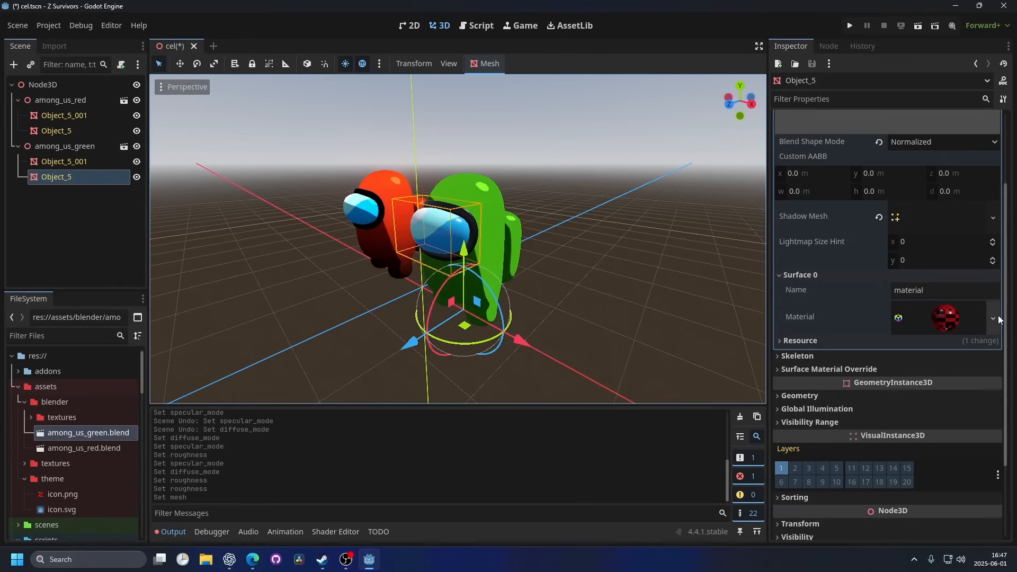
Make Surface 0's material unique (recursive) and set its shading to Toon with roughness 0.0.
{"action": "left_click", "coordinate": [992, 318]}
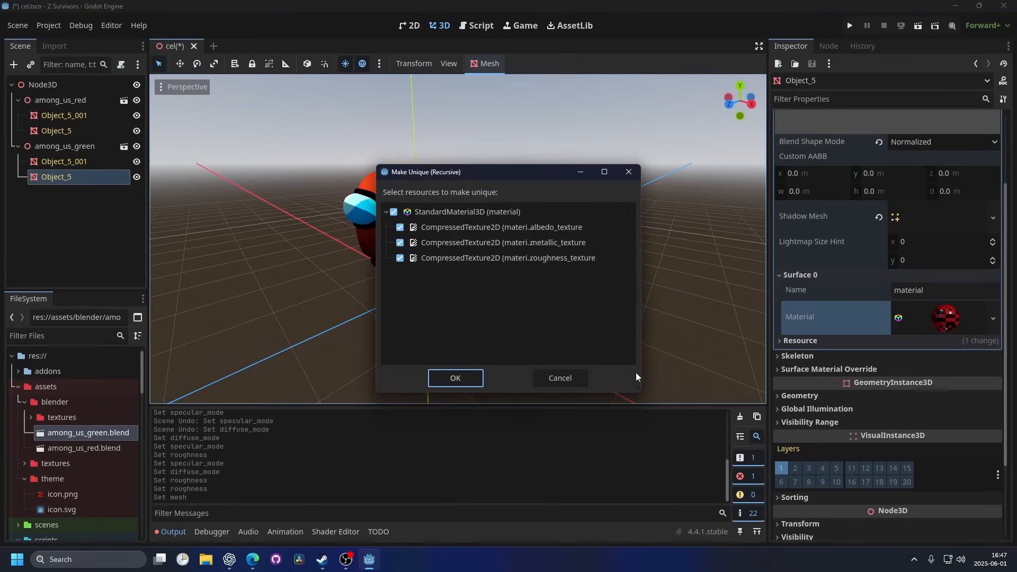
{"action": "left_click", "coordinate": [454, 378]}
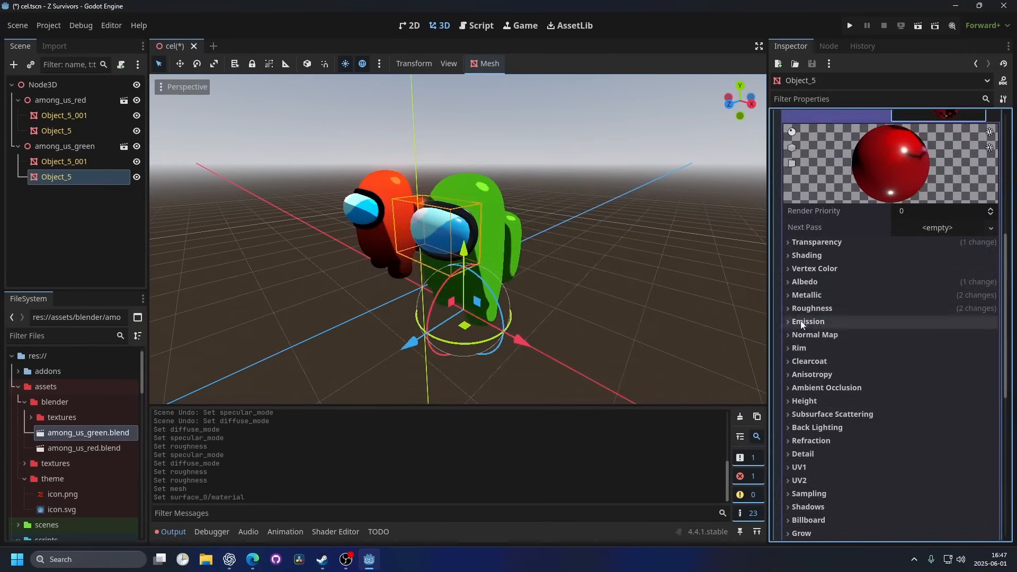
{"action": "left_click", "coordinate": [807, 255]}
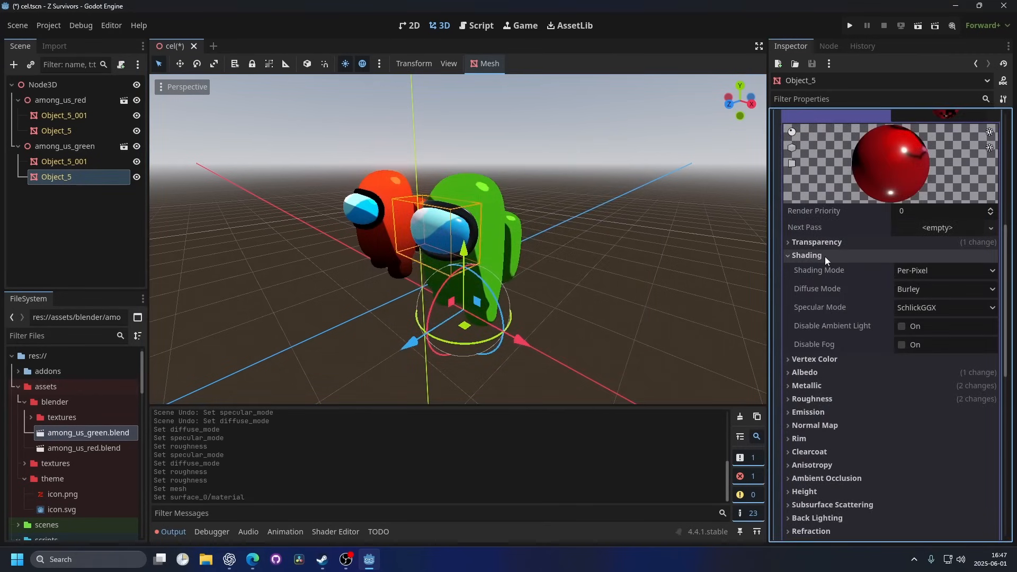
{"action": "left_click", "coordinate": [944, 288]}
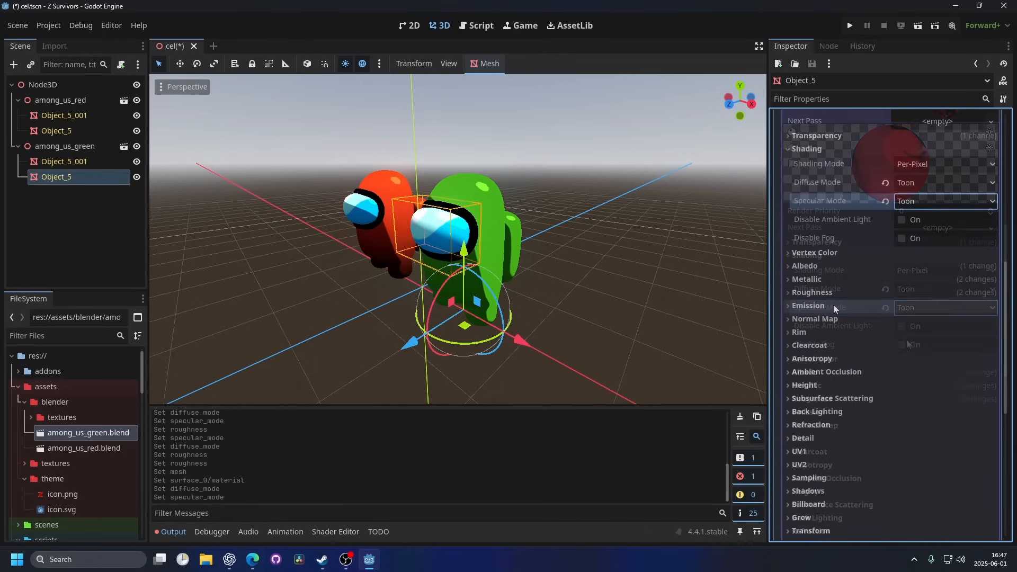
{"action": "left_click", "coordinate": [811, 292]}
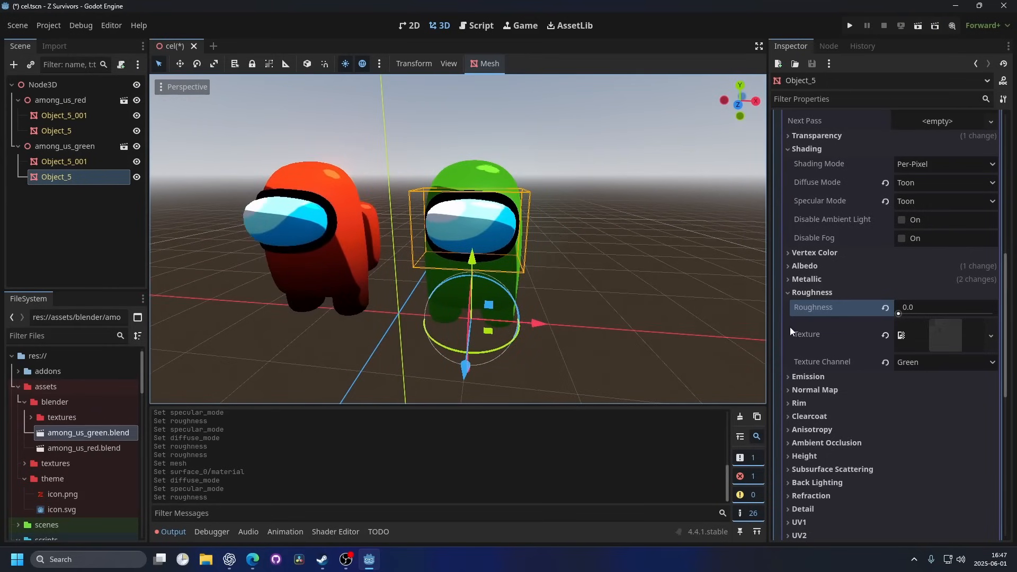
Enable Rim on the visor material with rim 1.0 and tint 0.5.
{"action": "left_click", "coordinate": [799, 403]}
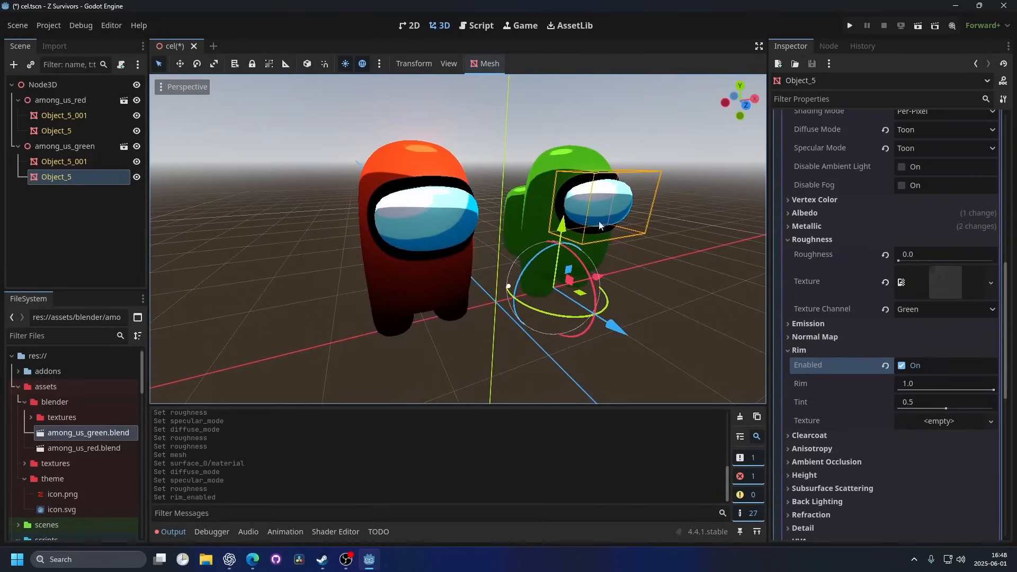
{"action": "left_click", "coordinate": [849, 25]}
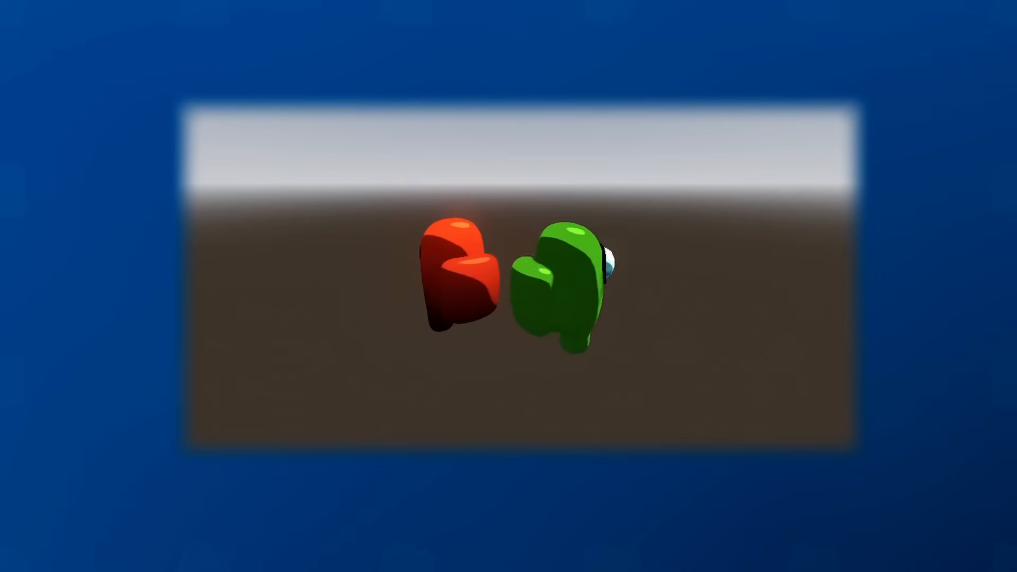